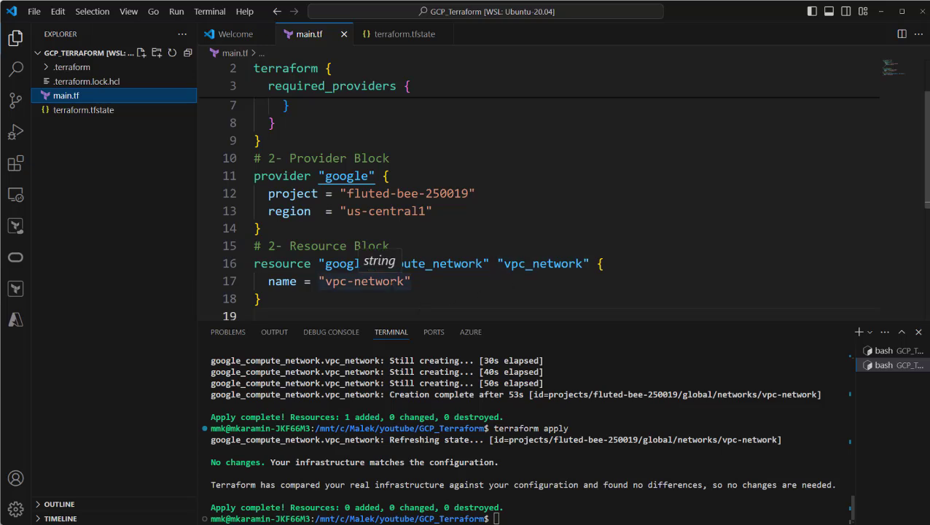
- Open terraform.tfstate to review the recorded vpc_network resource
{"action": "left_click", "coordinate": [405, 34]}
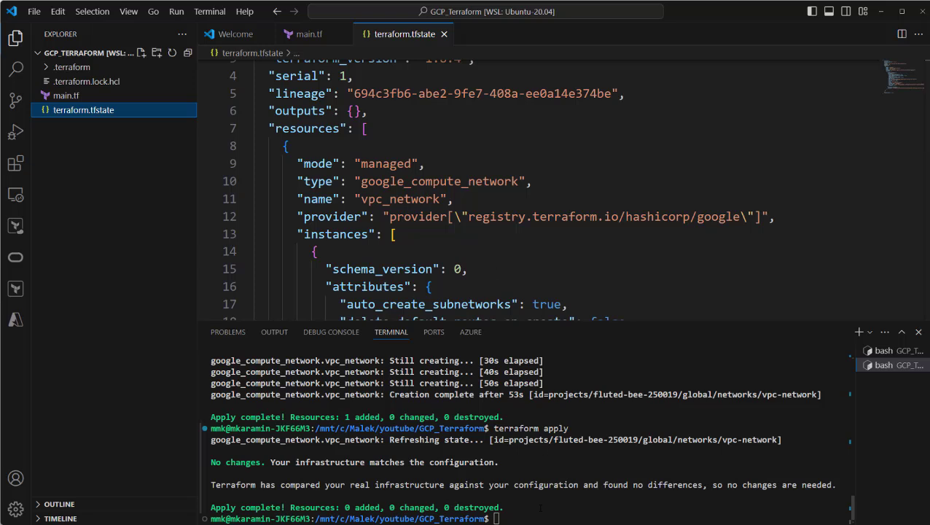
{"action": "mouse_move", "coordinate": [84, 117]}
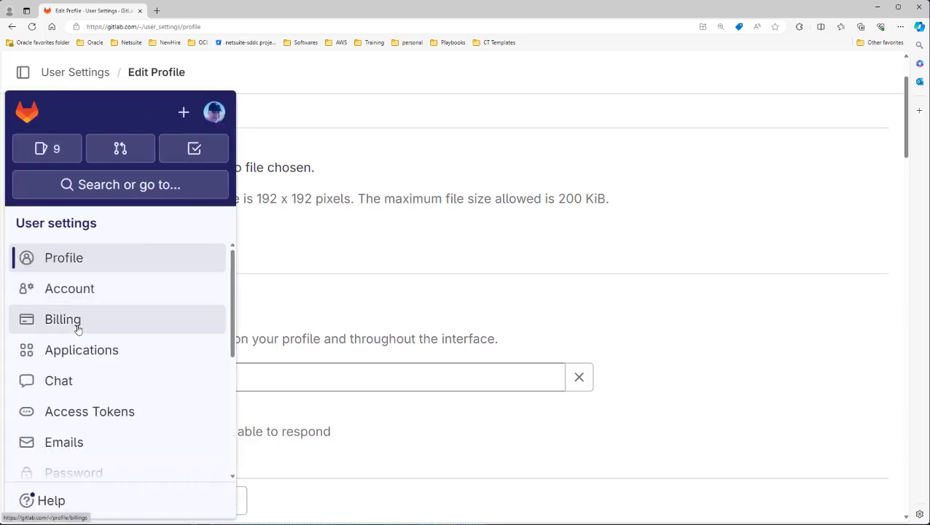
- Leave GitLab User Settings for the Your work > Projects list
{"action": "left_click", "coordinate": [89, 412]}
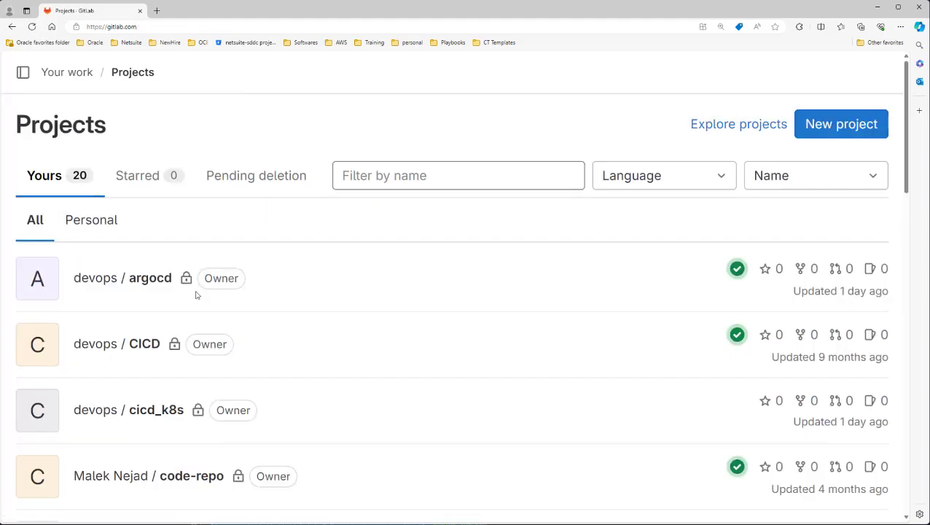
- Scroll to tf_backend and open its empty Terraform states page
{"action": "scroll", "scroll_direction": "down", "scroll_amount": 3}
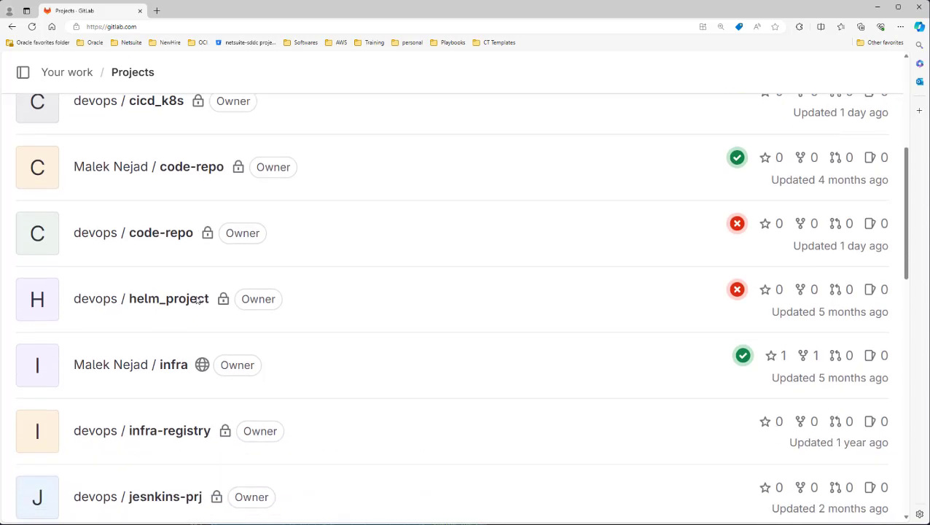
{"action": "scroll", "scroll_direction": "down", "scroll_amount": 3}
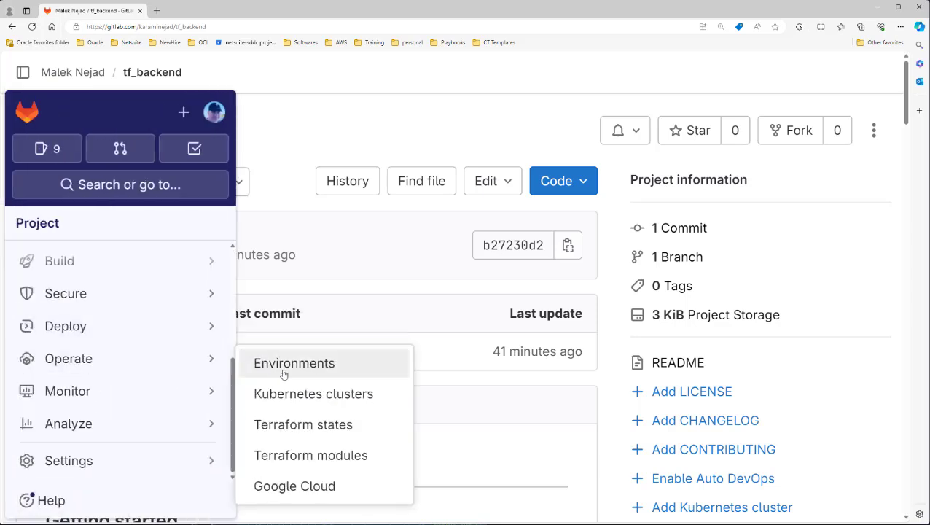
{"action": "left_click", "coordinate": [303, 424]}
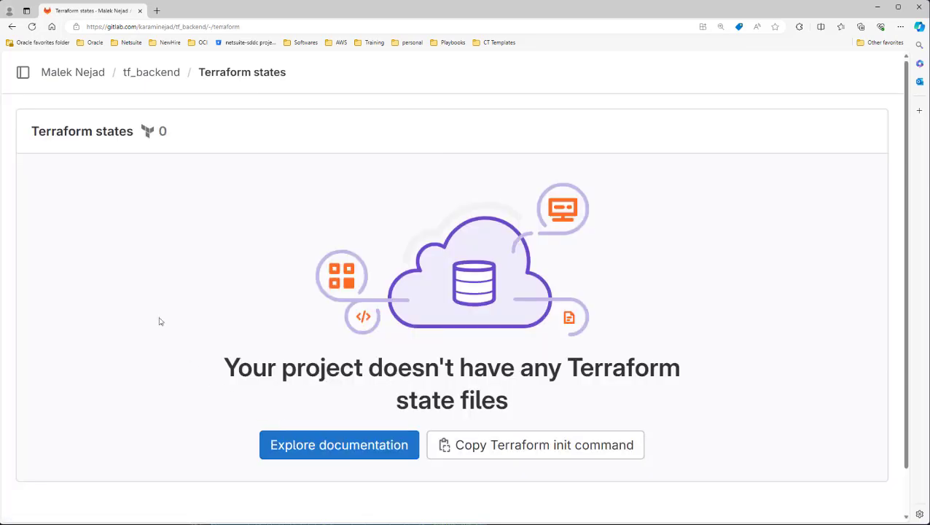